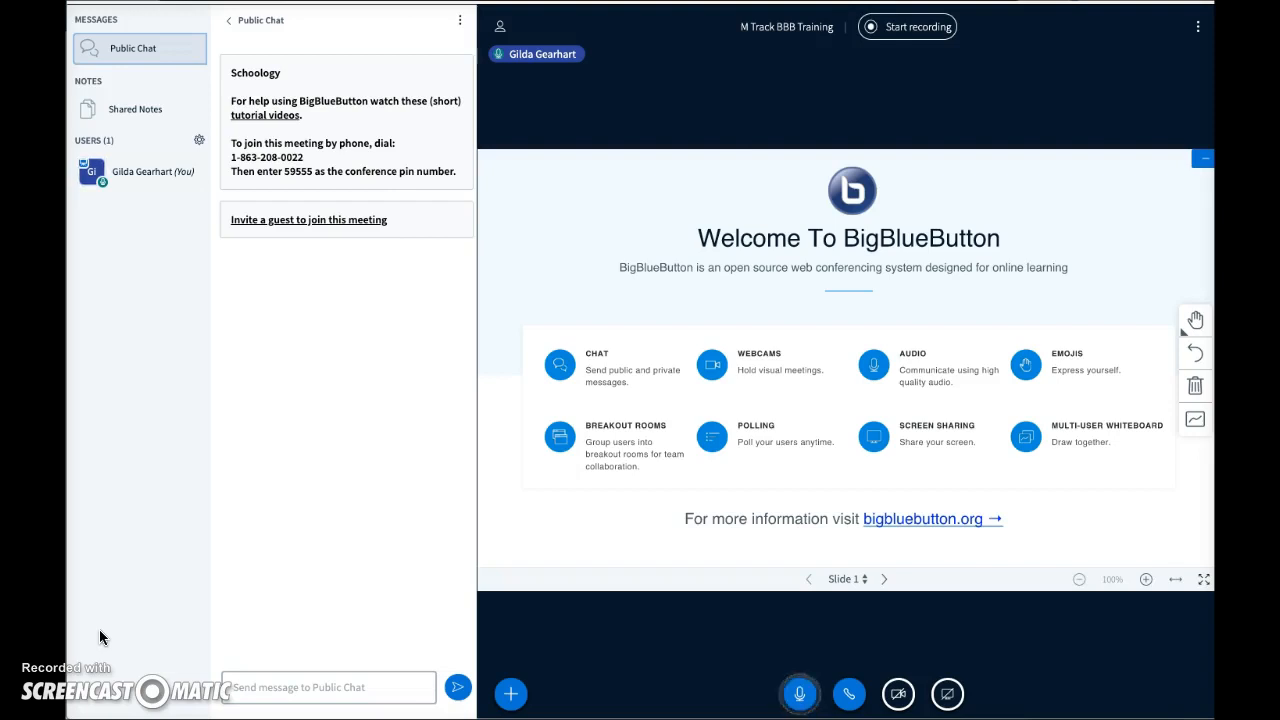
pyautogui.moveTo(260, 526)
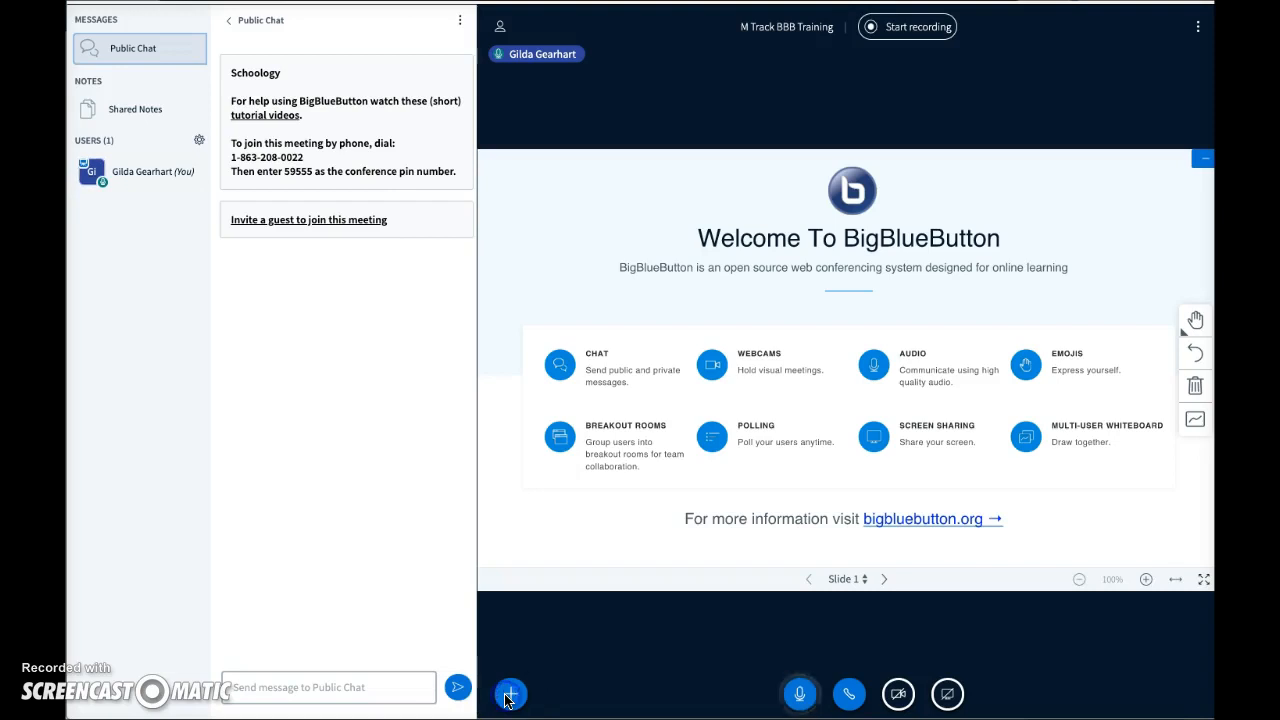
# Step: Reveal the presenter actions: start a poll, upload a presentation, share an external video
pyautogui.click(512, 692)
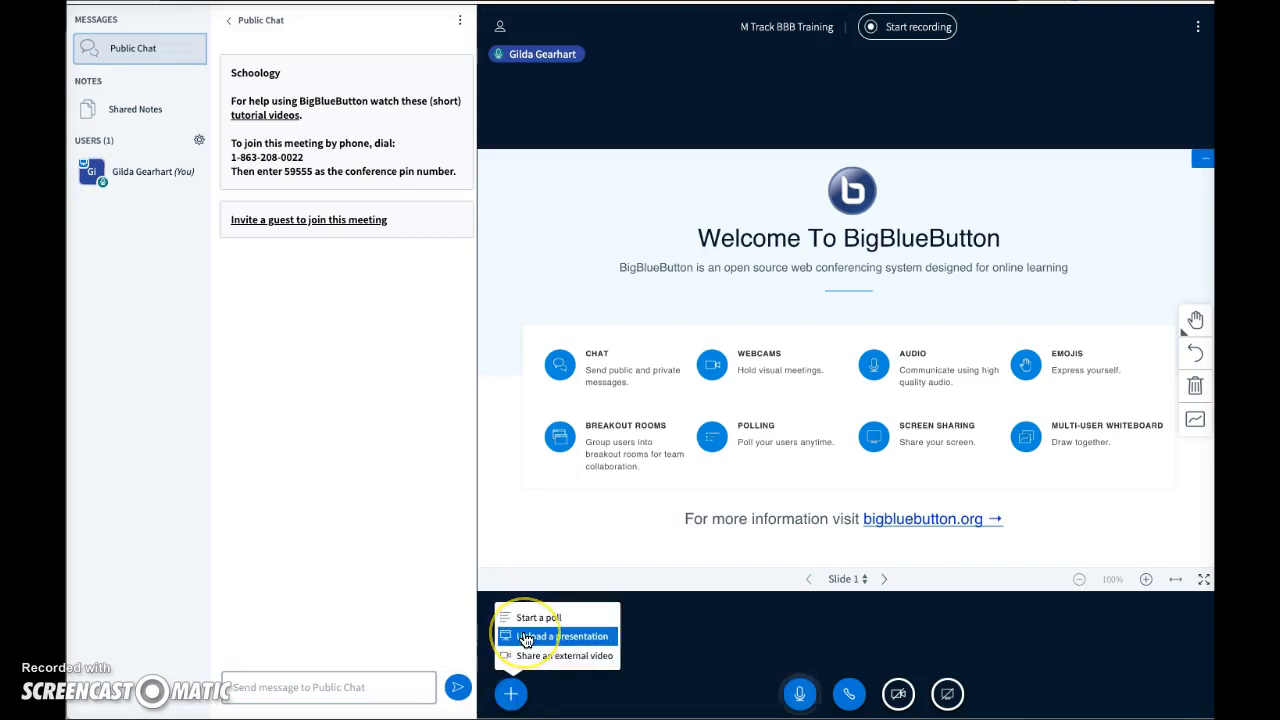
# Step: Add Sample Presentation.pdf from Downloads to the Presentation dialog beside default.pdf
pyautogui.click(572, 636)
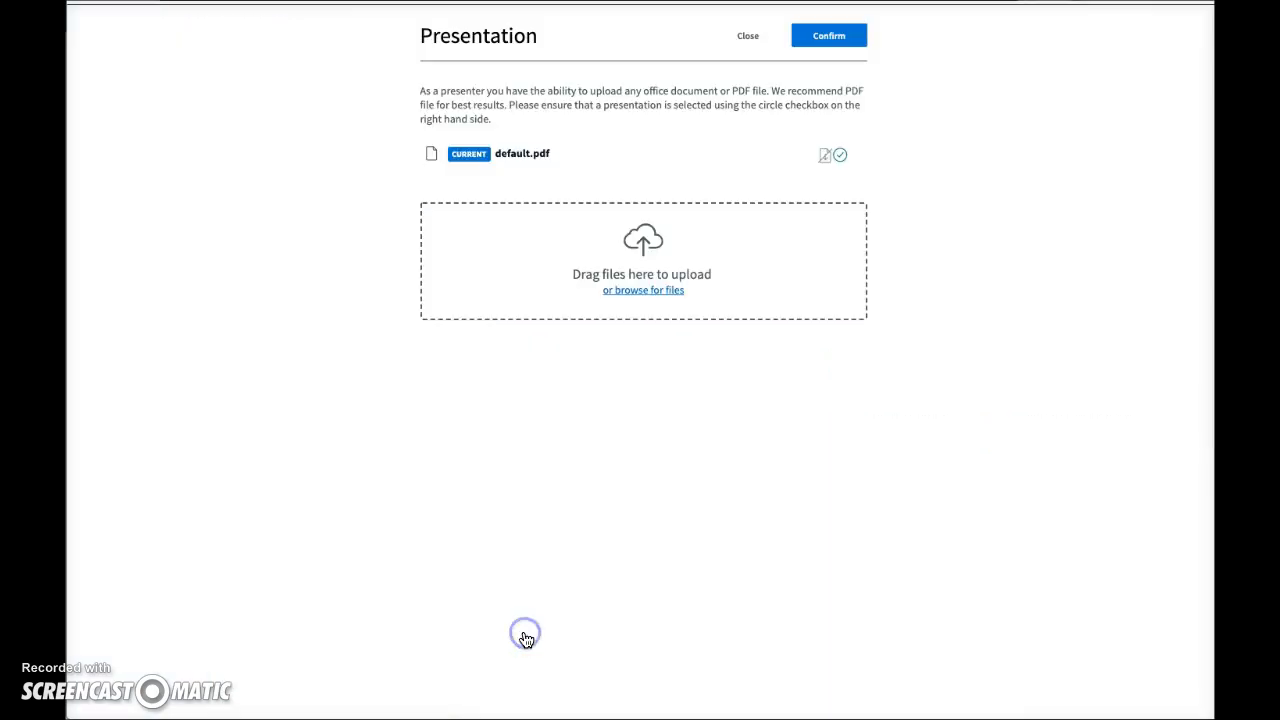
pyautogui.moveTo(544, 492)
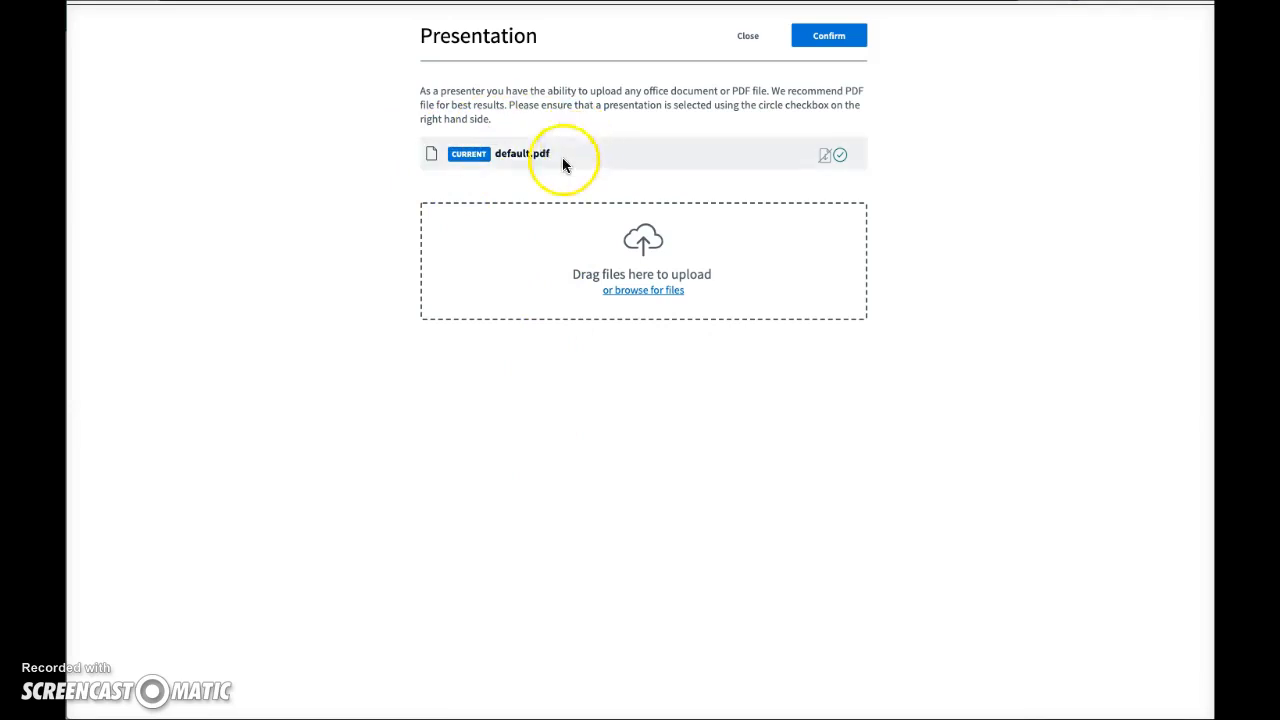
pyautogui.moveTo(570, 144)
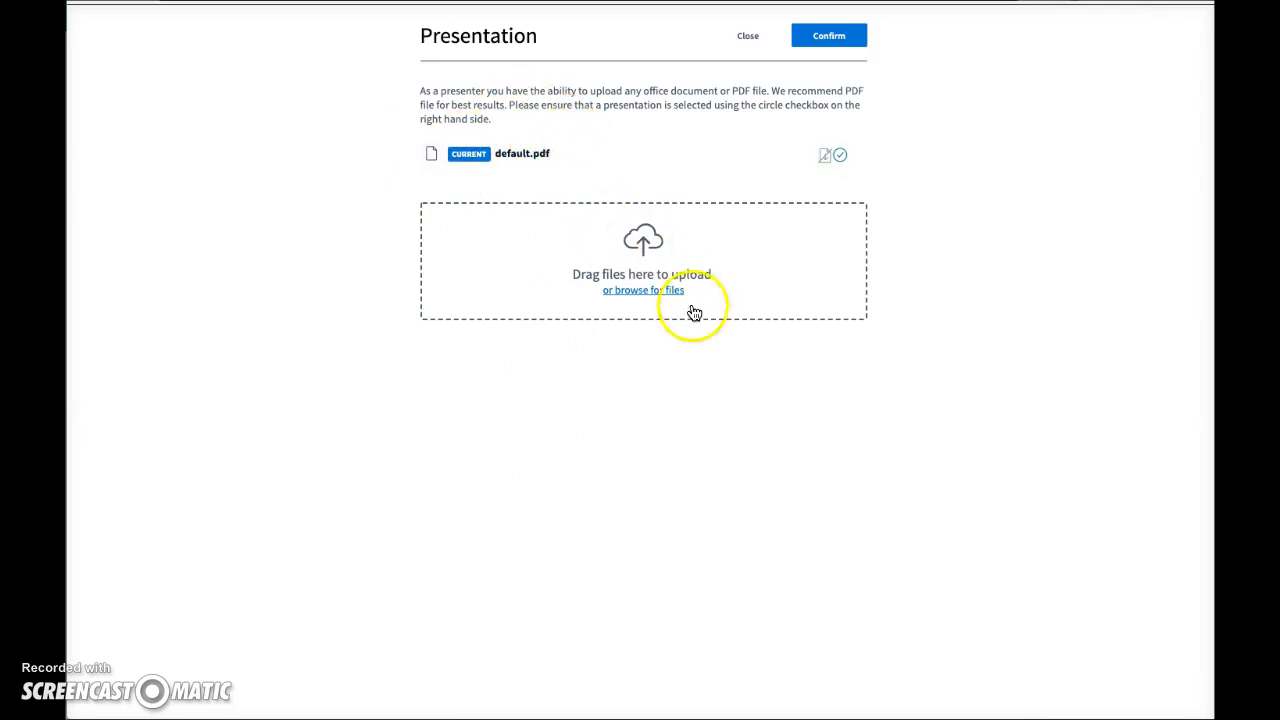
pyautogui.click(644, 290)
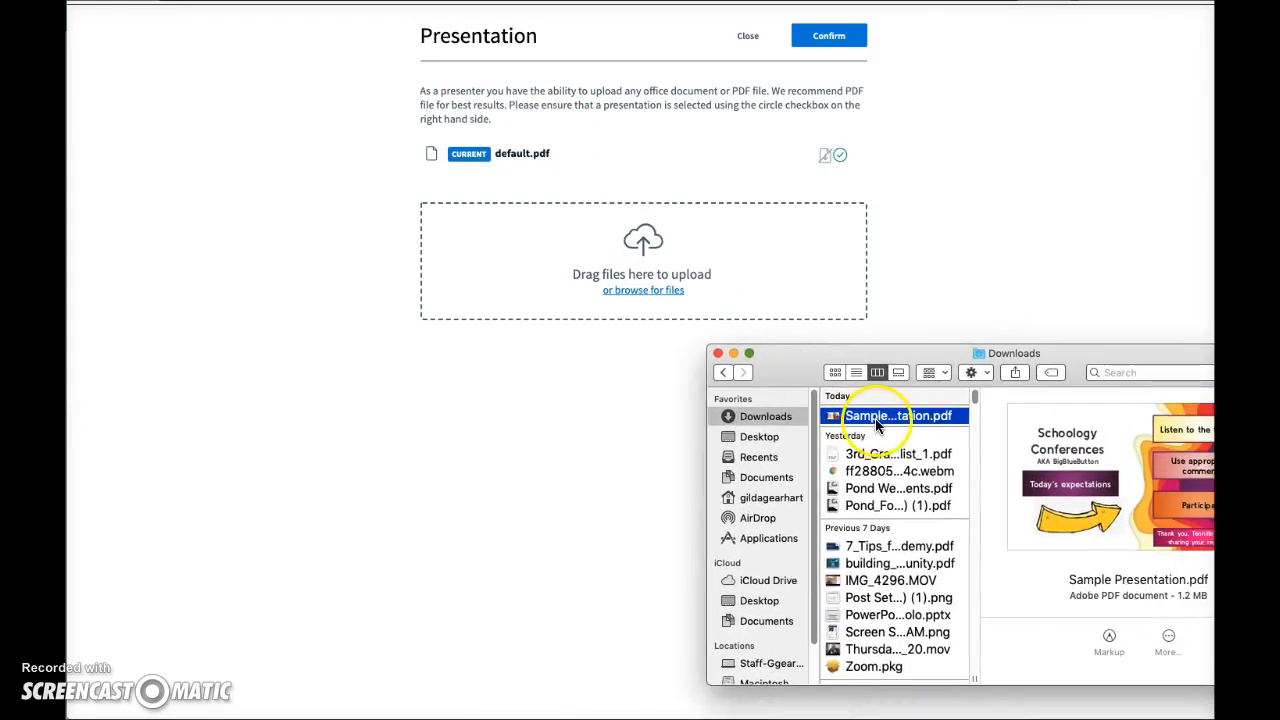
pyautogui.moveTo(896, 414); pyautogui.dragTo(620, 266)
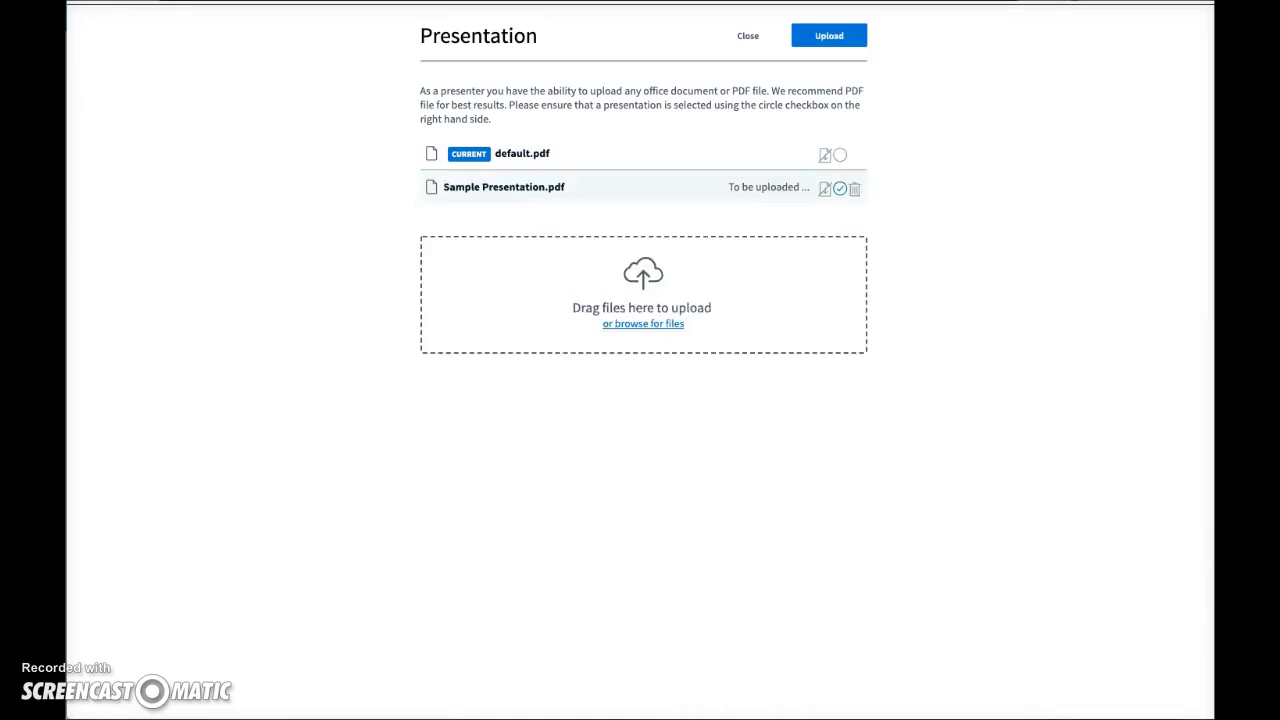
pyautogui.moveTo(670, 232)
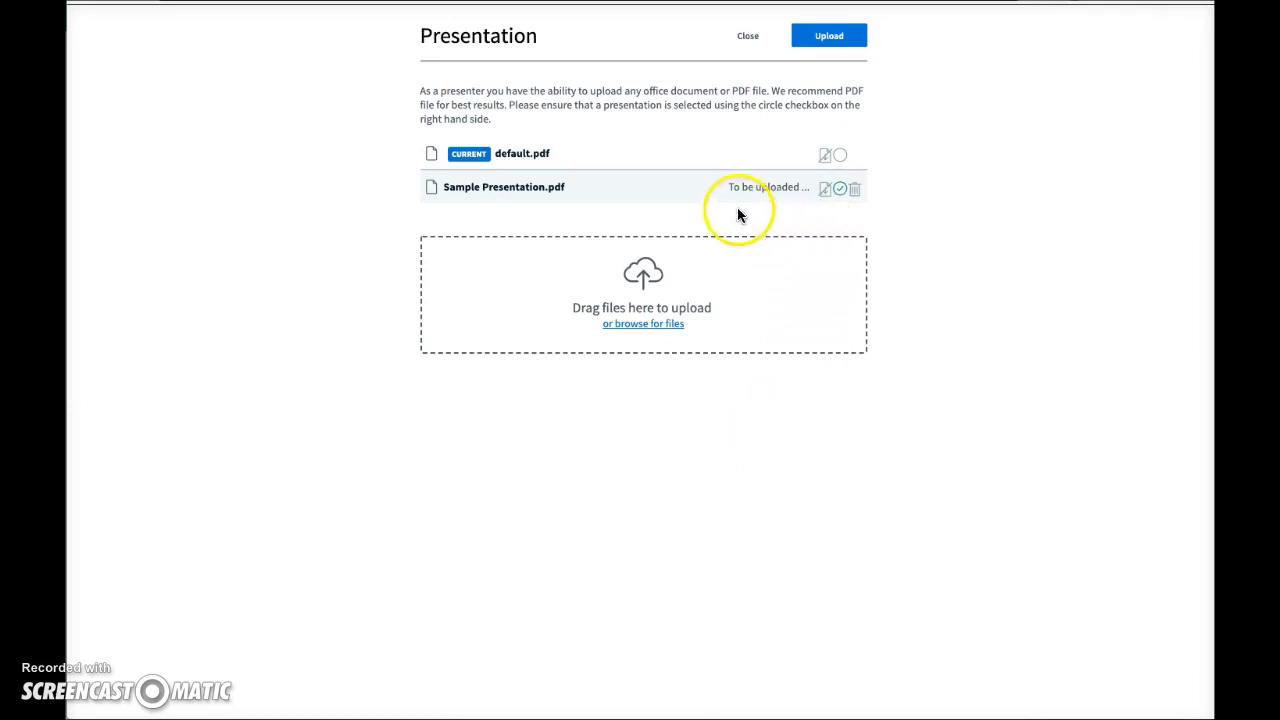
pyautogui.moveTo(806, 248)
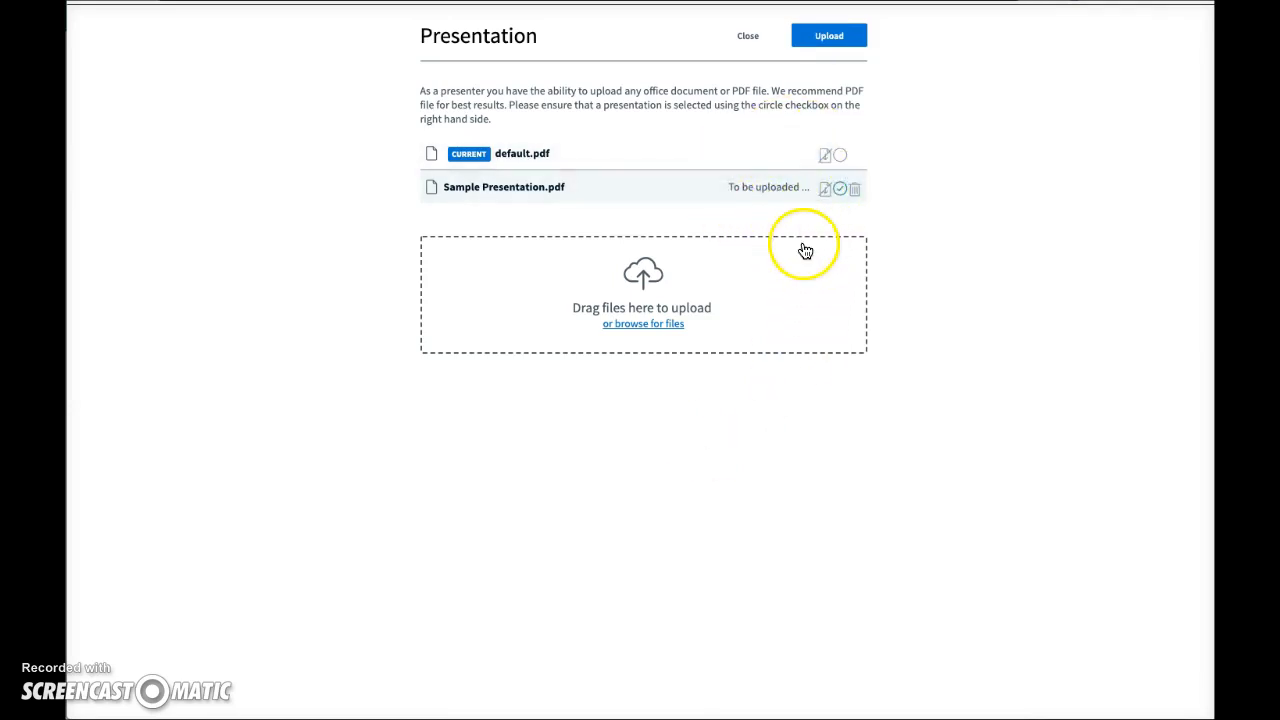
# Step: Upload Sample Presentation.pdf so it starts converting
pyautogui.click(828, 36)
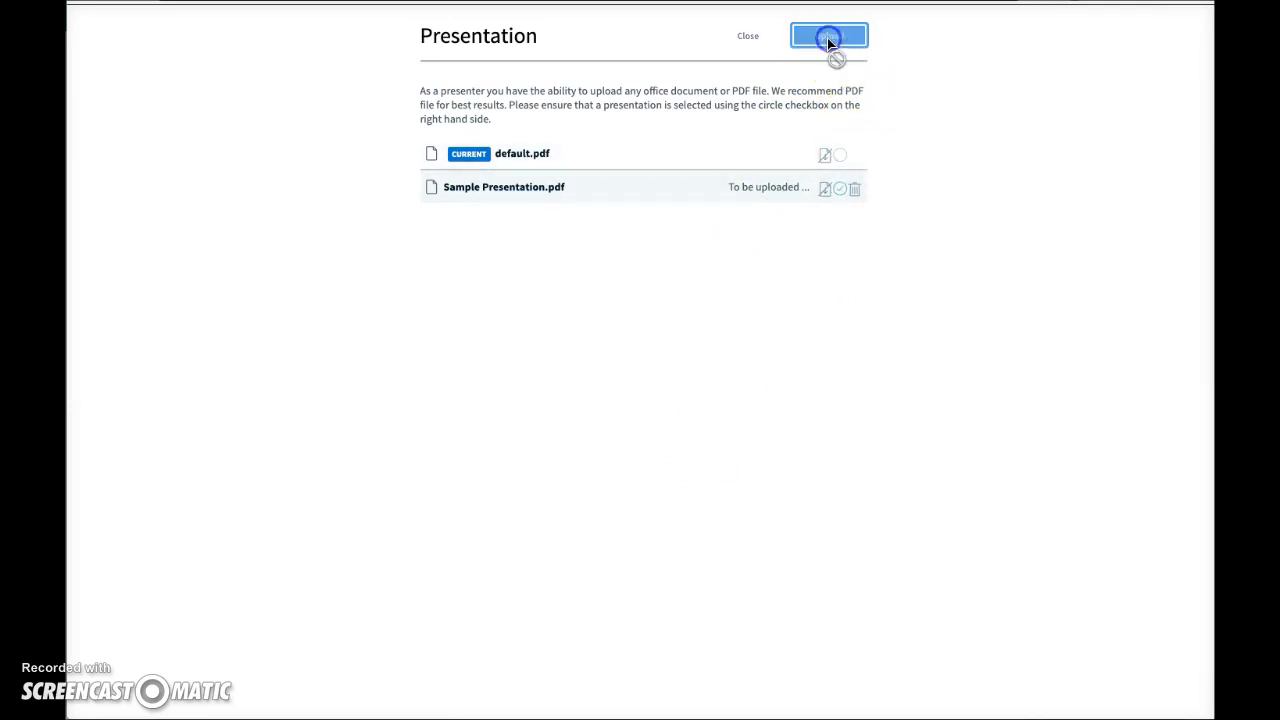
pyautogui.click(828, 36)
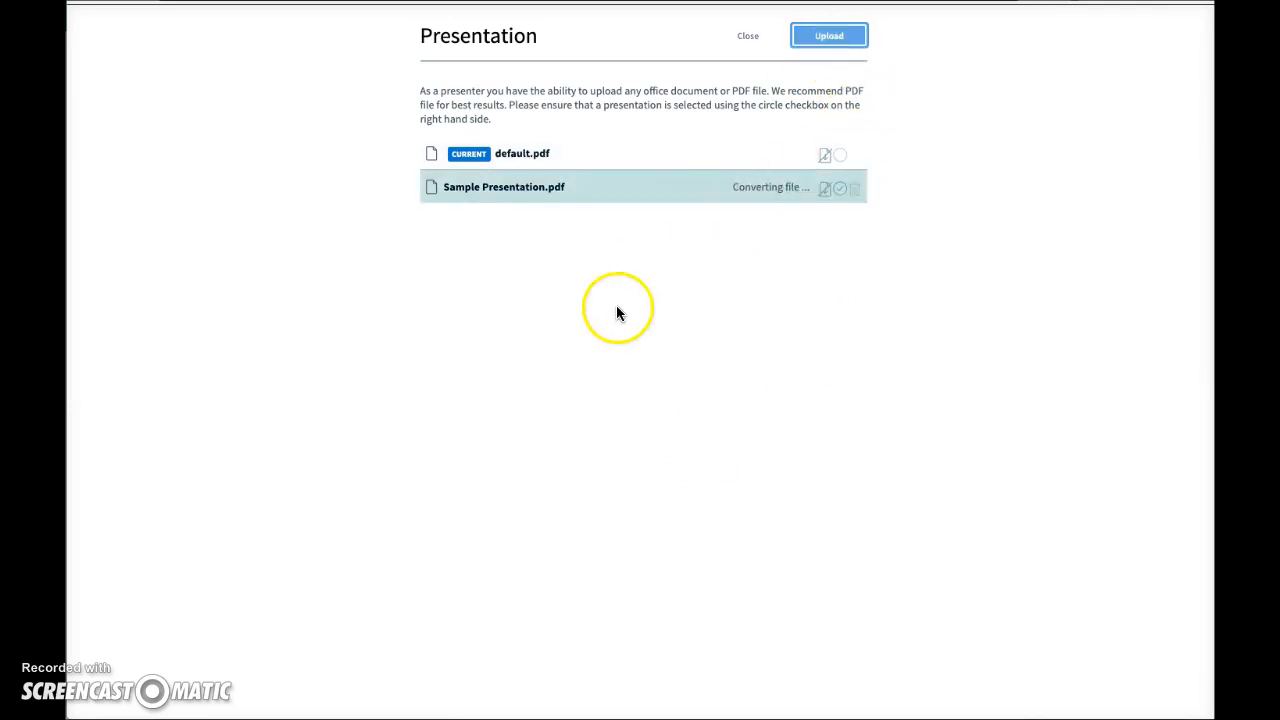